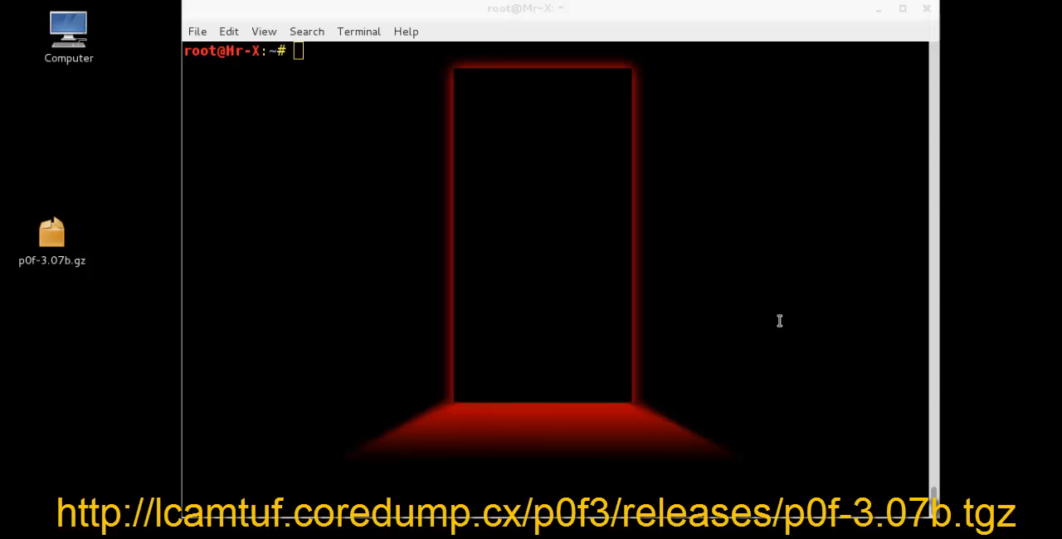
mouse_move(260, 266)
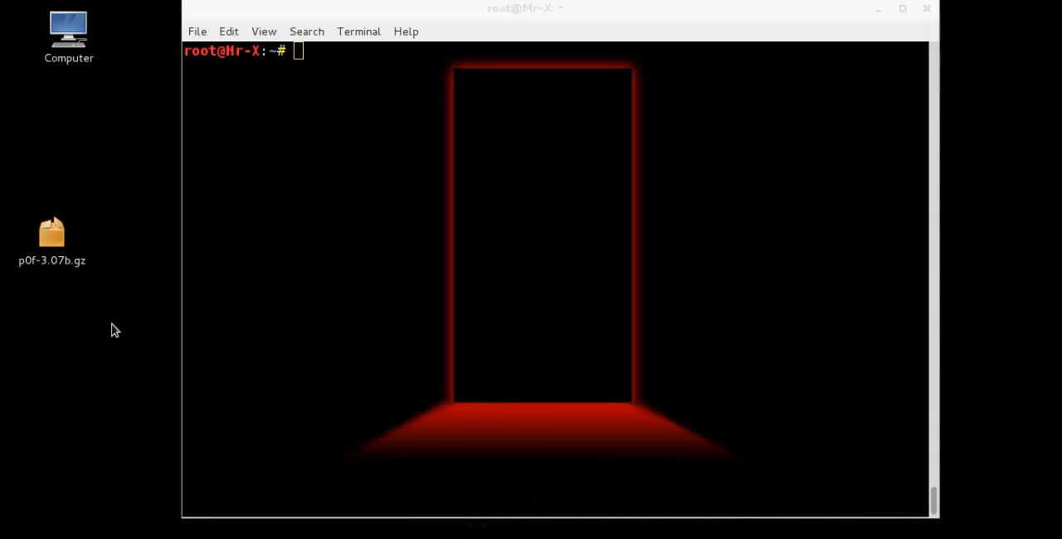
mouse_move(403, 297)
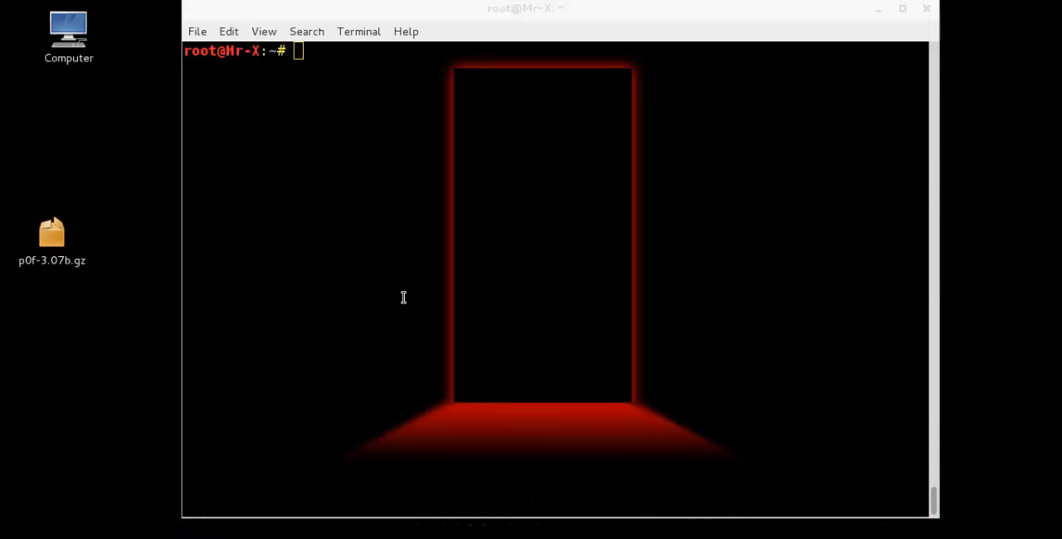
From the Desktop, extract p0f-3.07b.gz with tar -xvzf into a p0f-3.07b folder.
type("cd Desktop/")
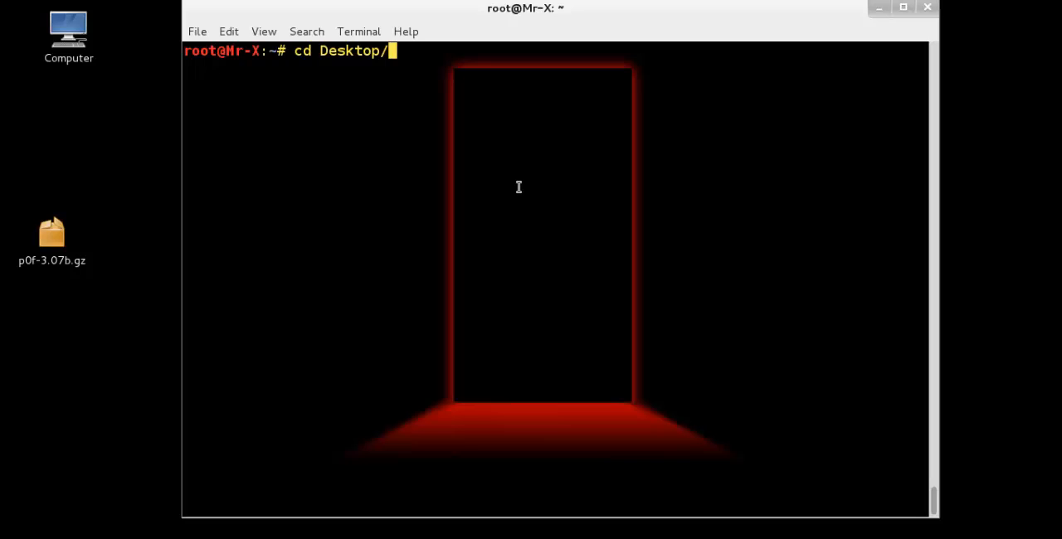
type("tar -xvzf p0f-3.07b.gz")
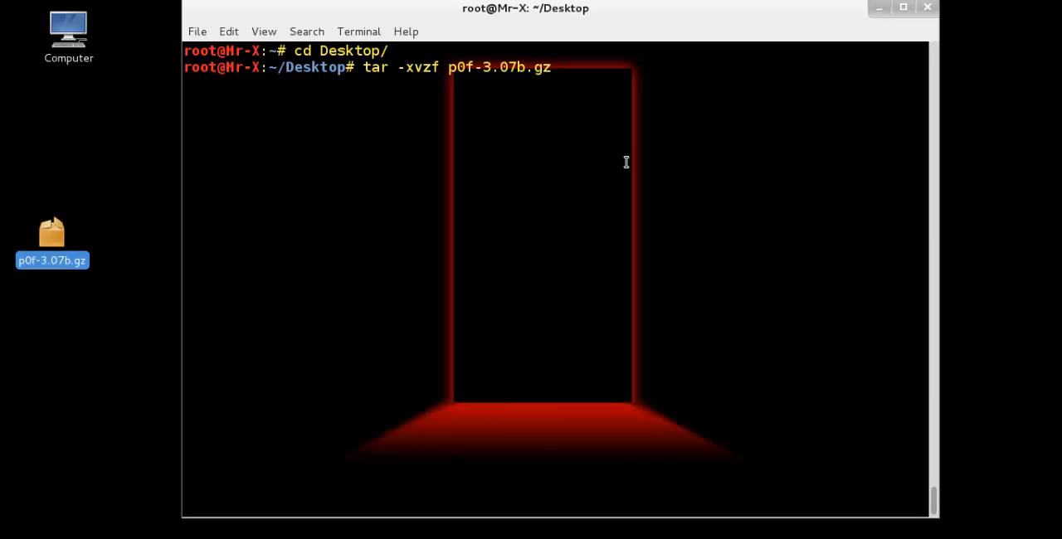
key("Return")
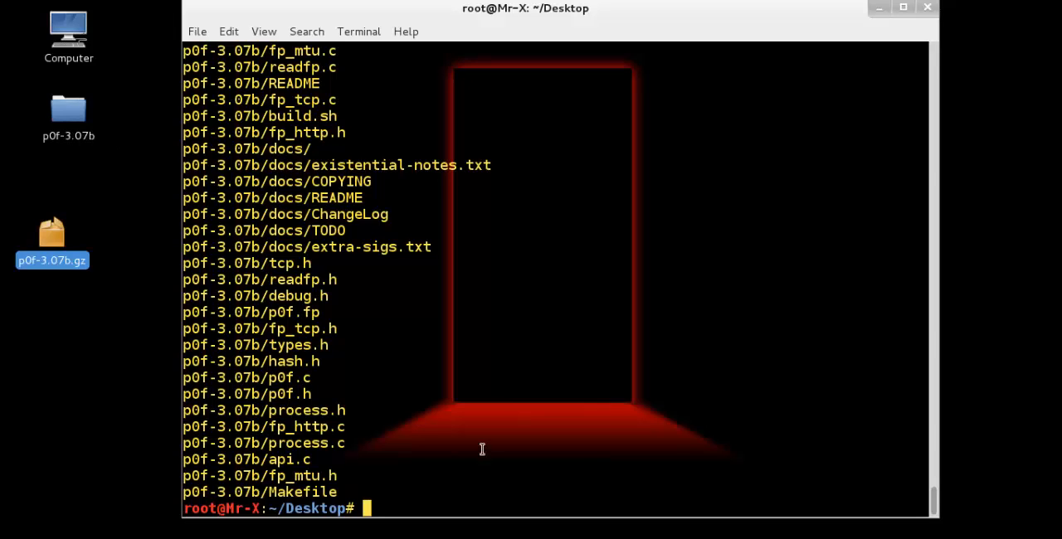
mouse_move(481, 482)
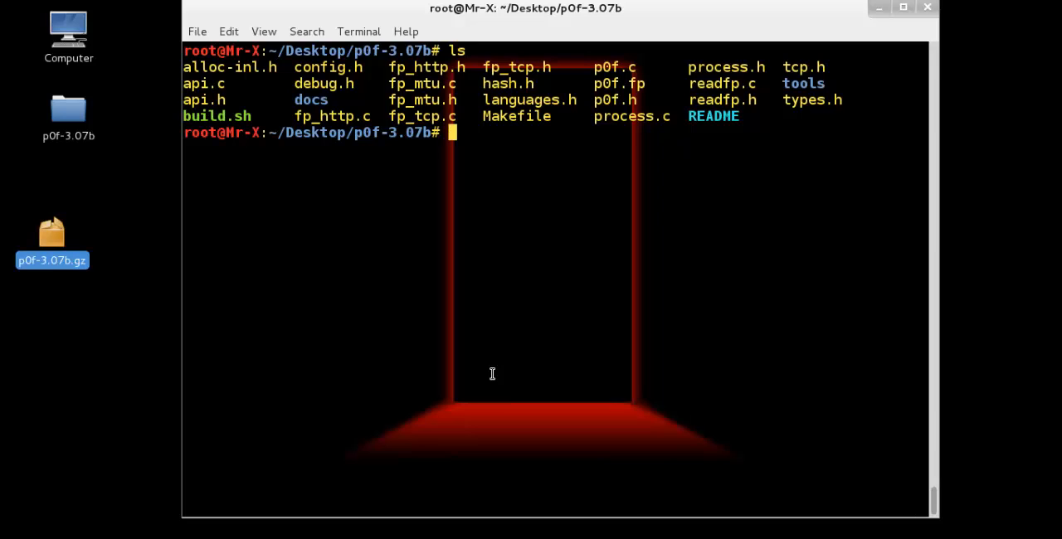
Start p0f with the p0f.fp signature file, writing its output to a log file.
type("p0f -f p0f.fp -o log.log")
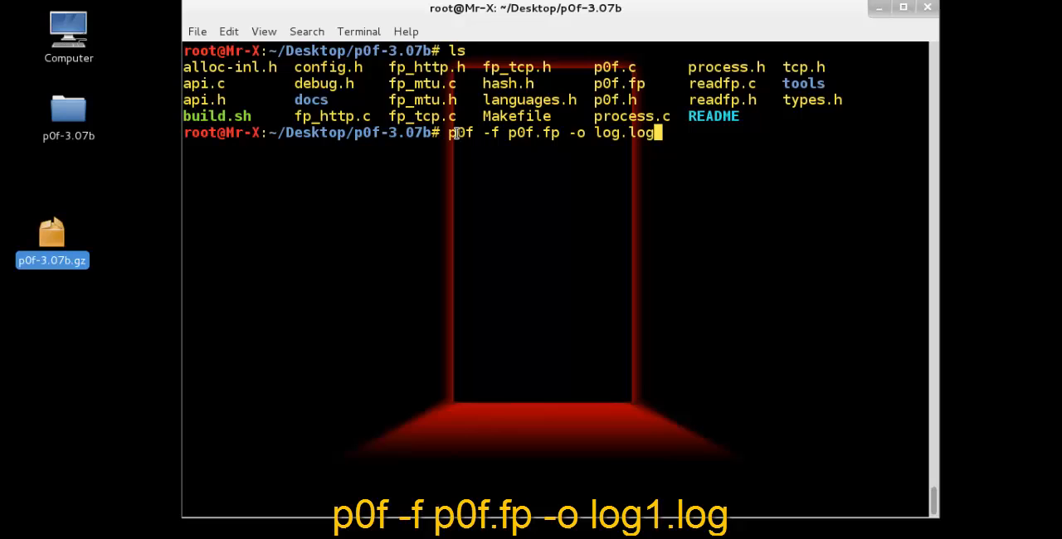
mouse_move(762, 212)
type("1")
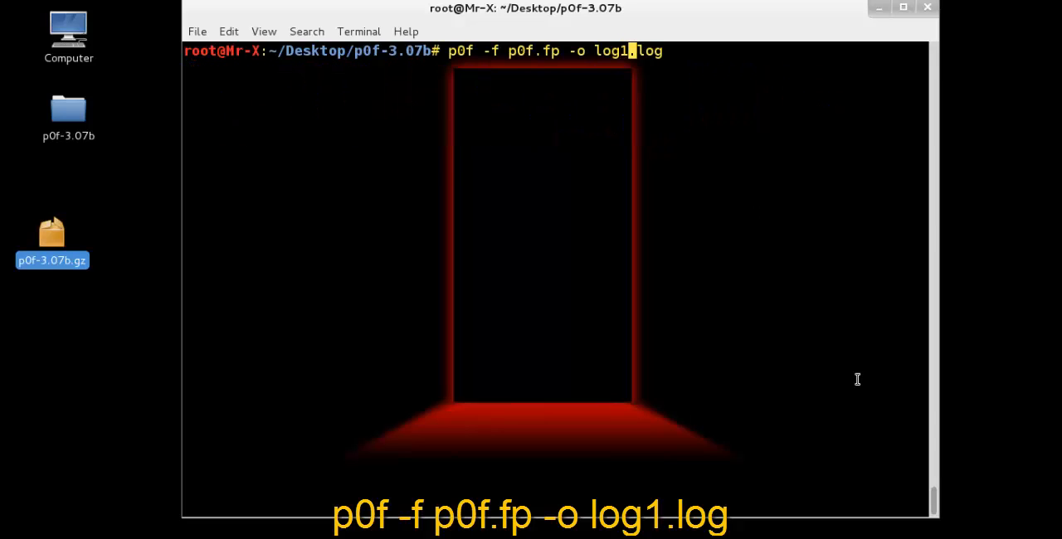
key("Return")
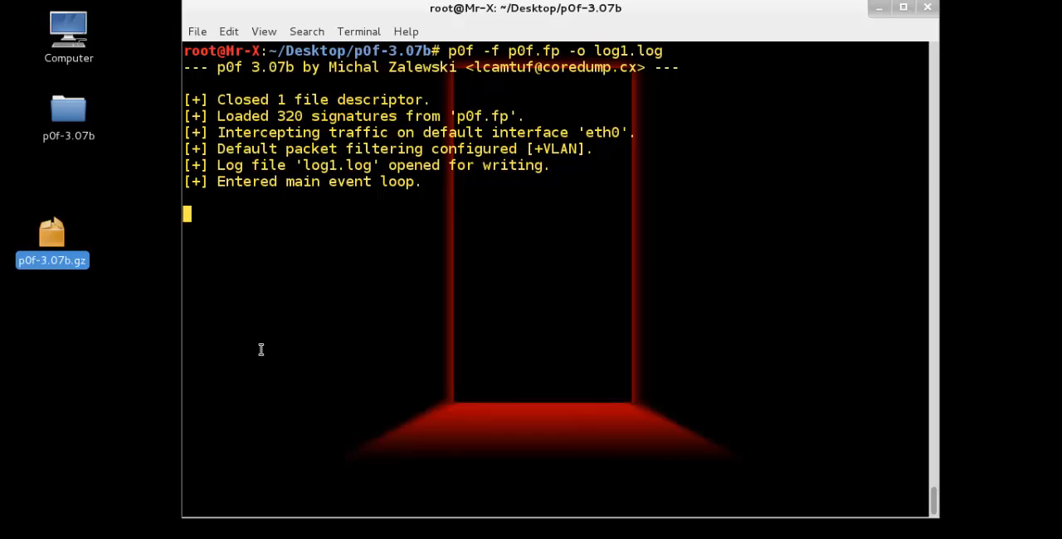
mouse_move(678, 284)
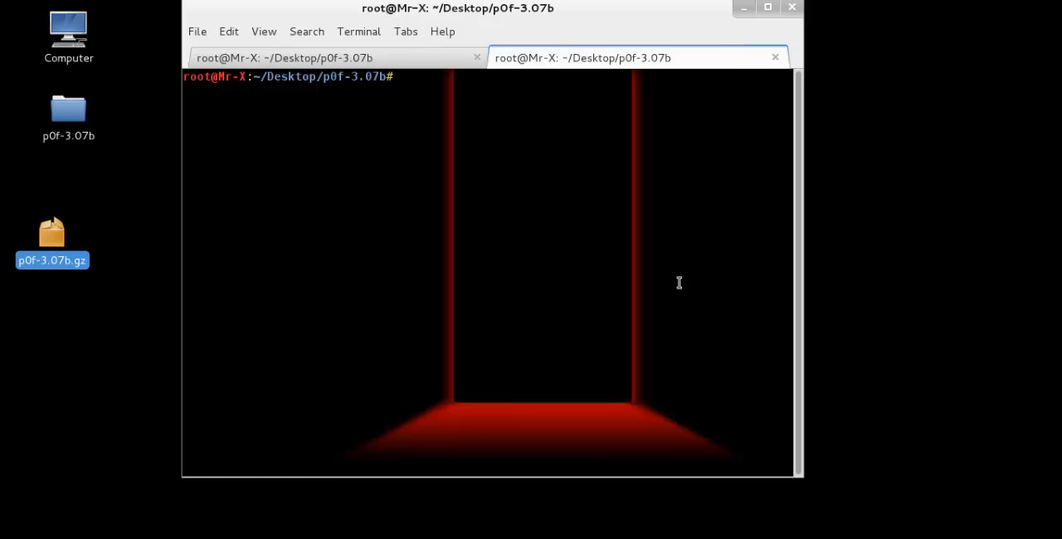
Connect with netcat to 192.168.198.131 on port 21.
type("nc")
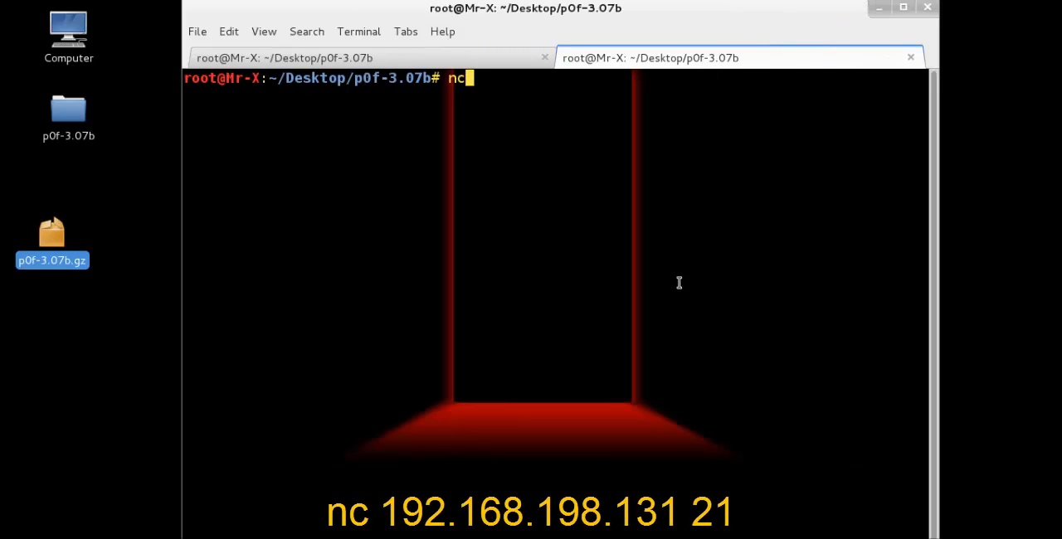
type("192.1")
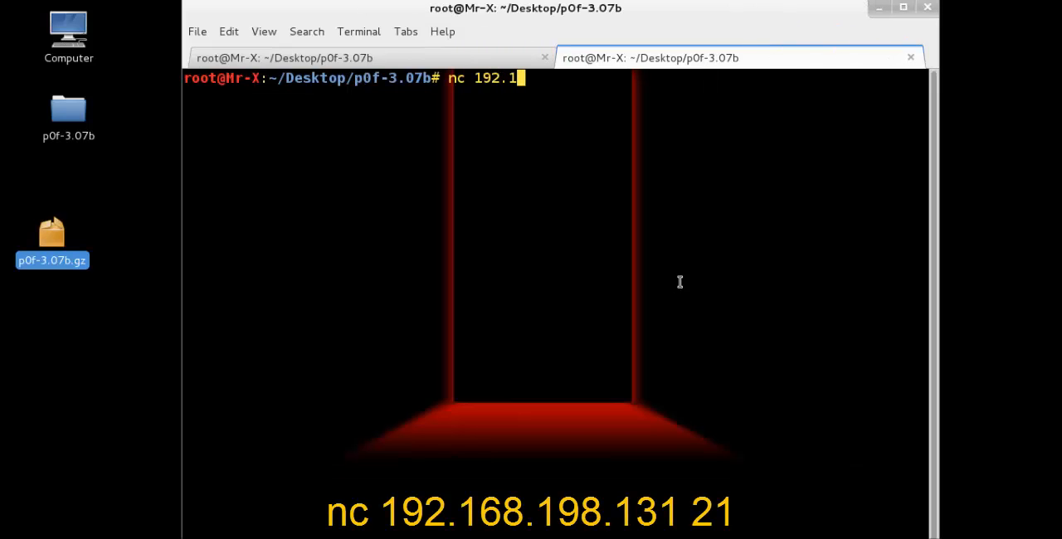
key("Return")
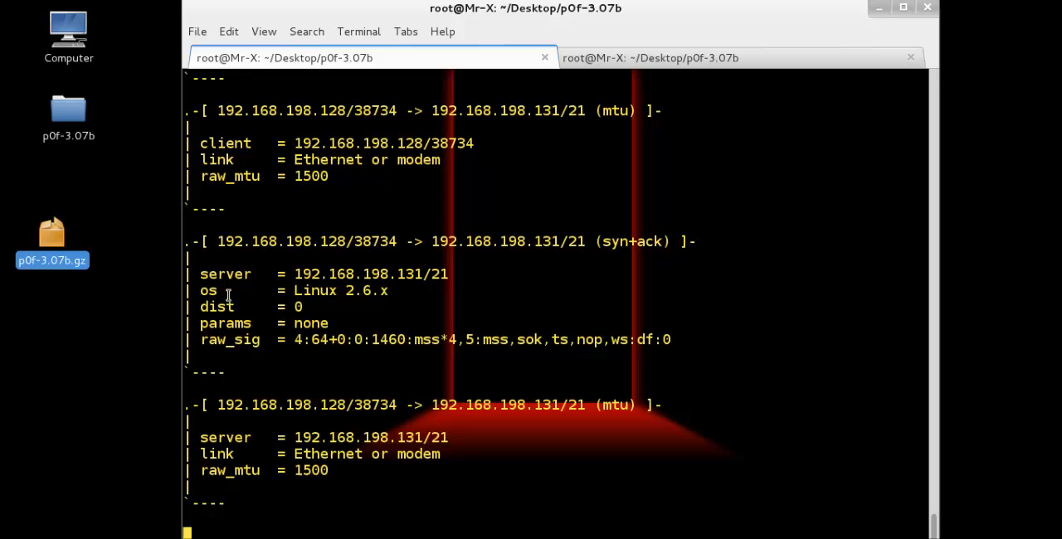
mouse_move(397, 292)
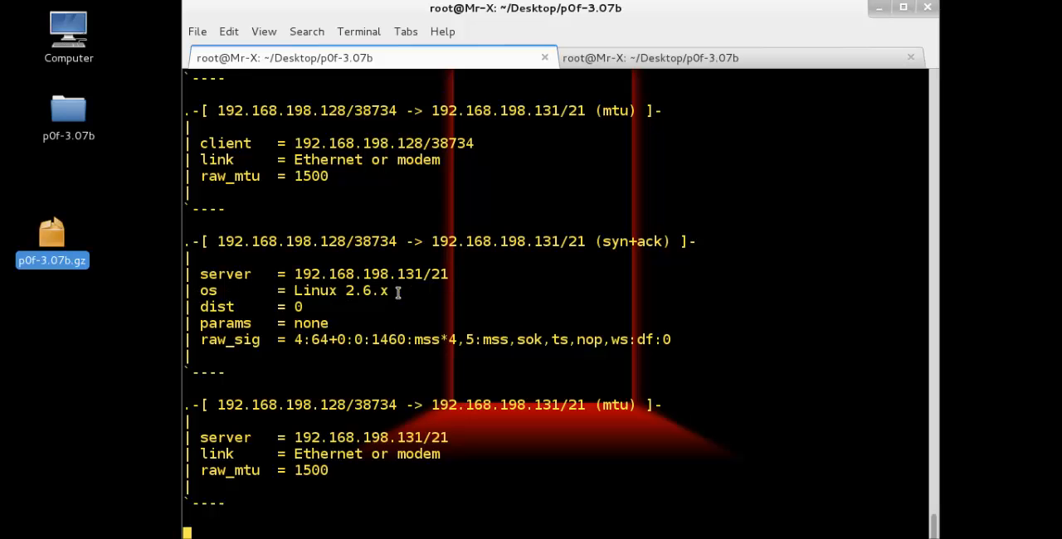